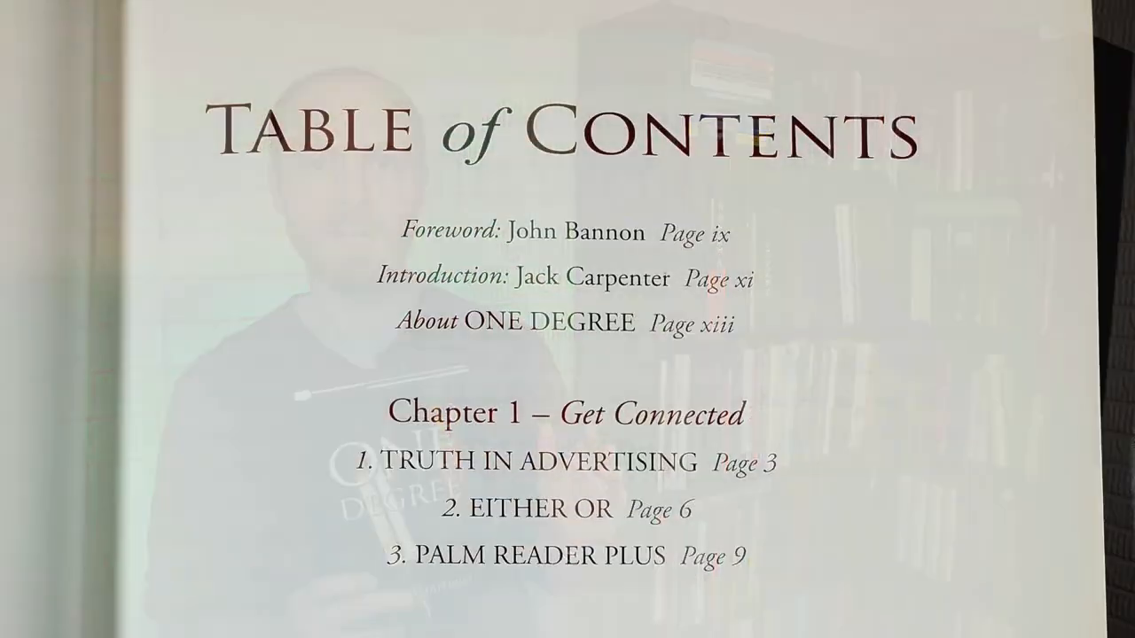
scroll("down", 3)
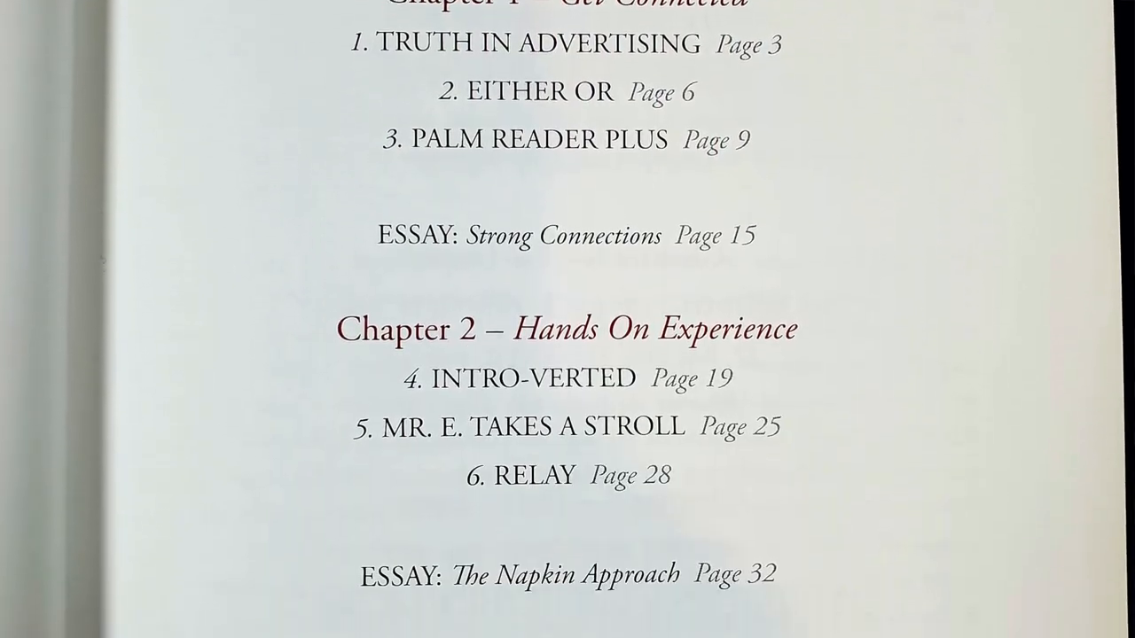
scroll("down", 3)
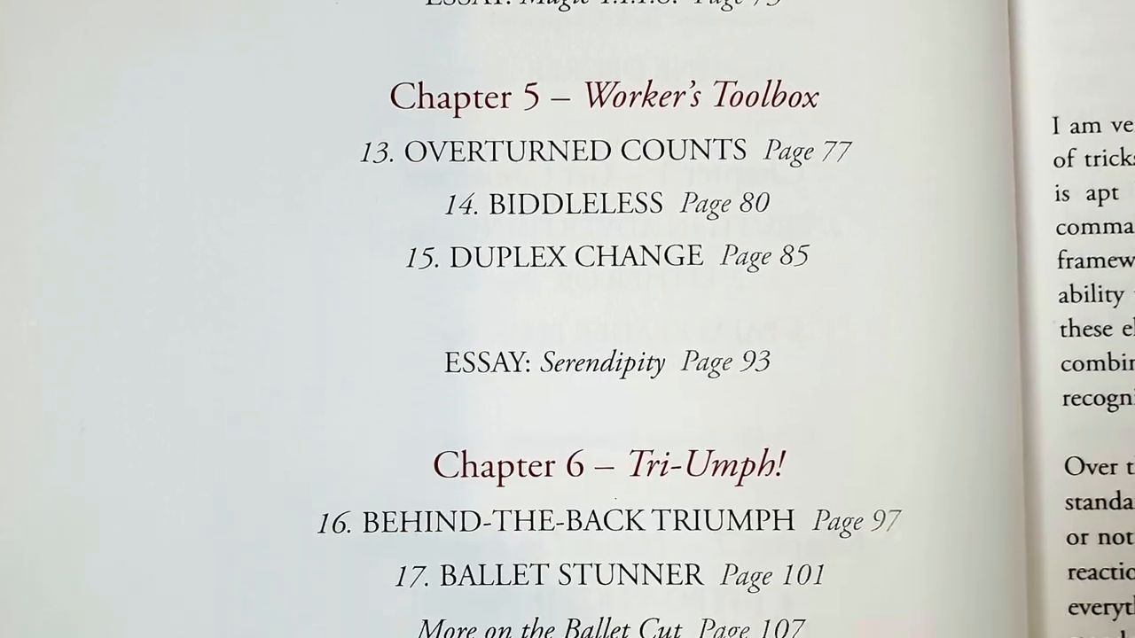
scroll("down", 3)
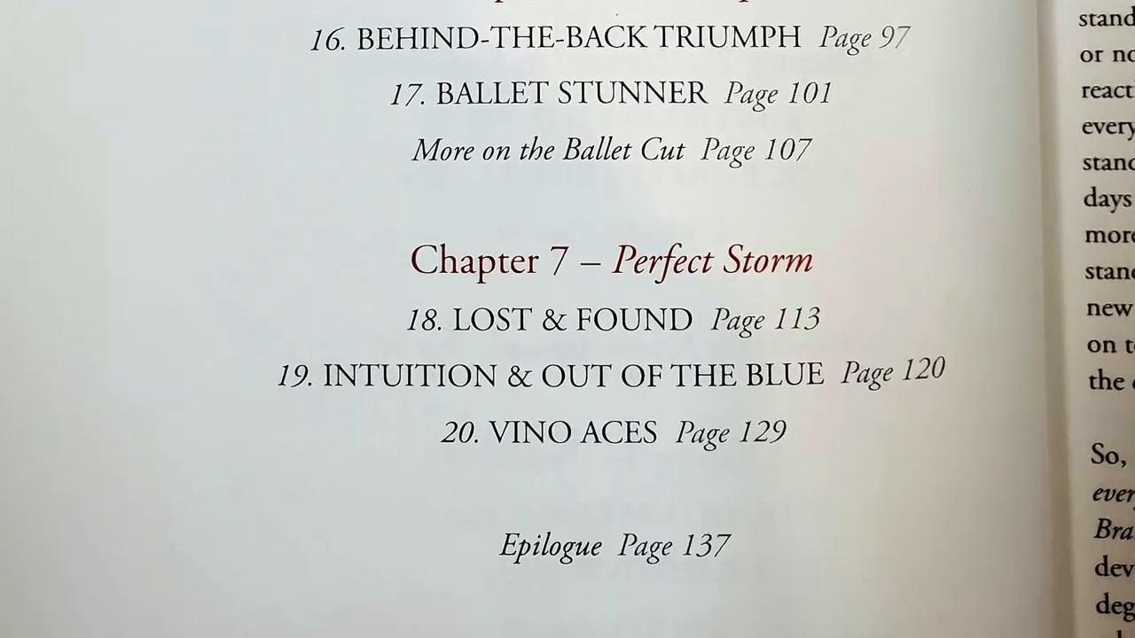